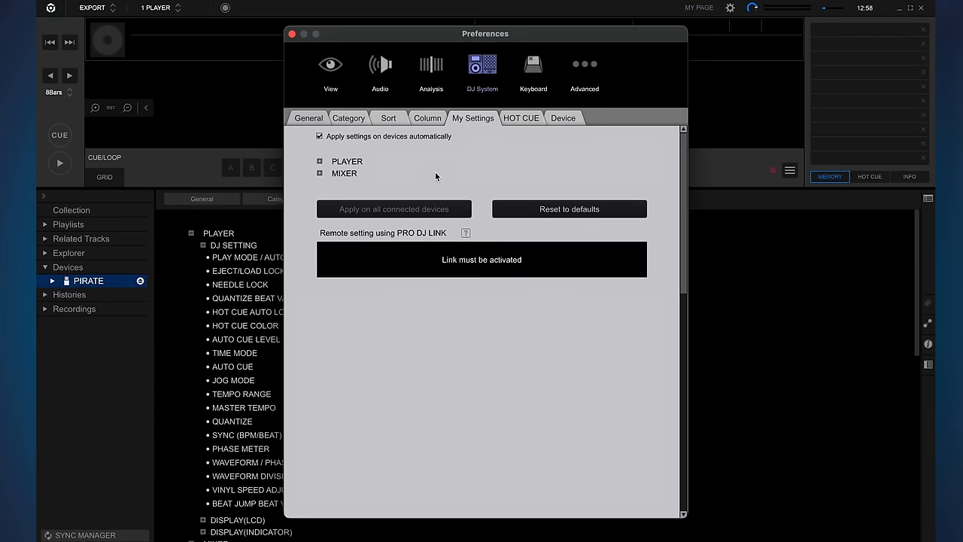
Expand the PLAYER group to reveal its DJ Setting and Display categories
left_click(347, 161)
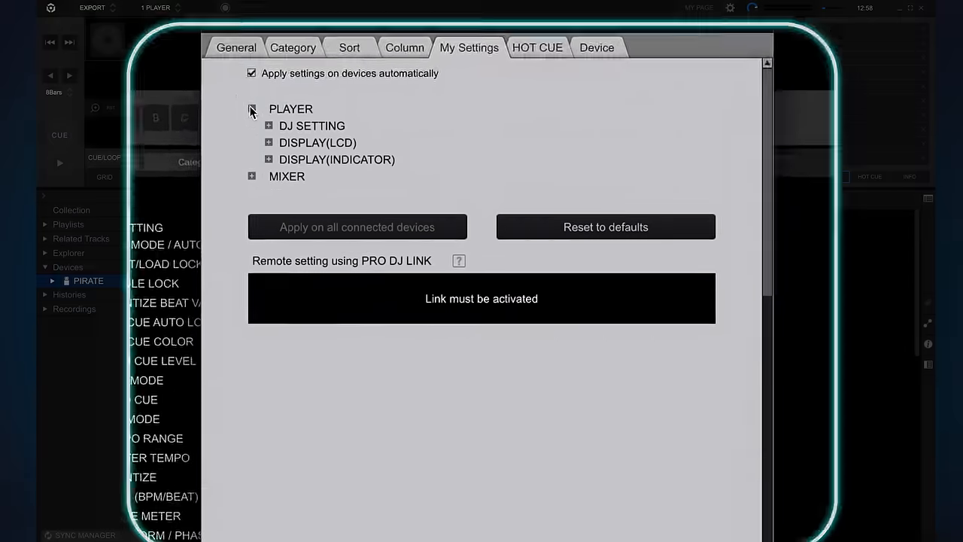
Expand DJ SETTING and DISPLAY(LCD) to review language, brightness and jog display options
left_click(269, 125)
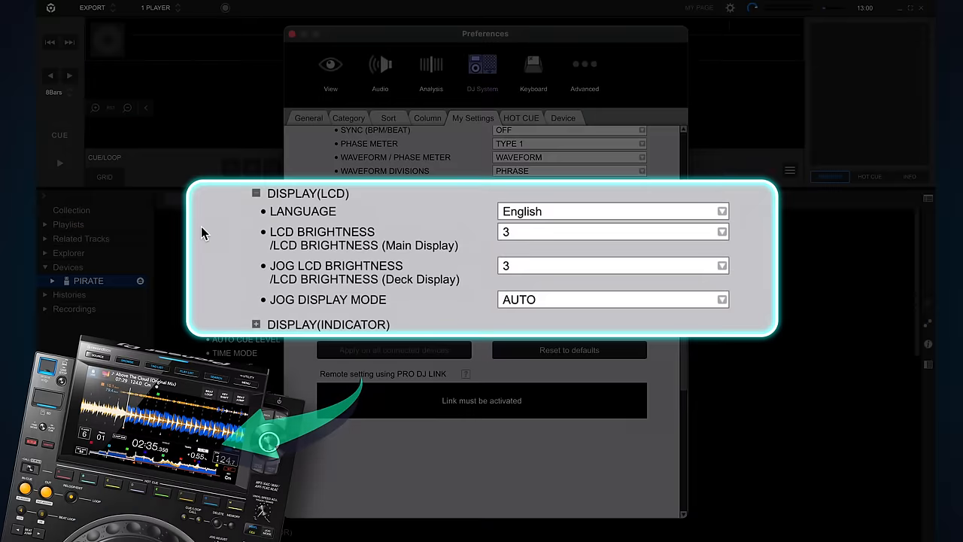
mouse_move(740, 244)
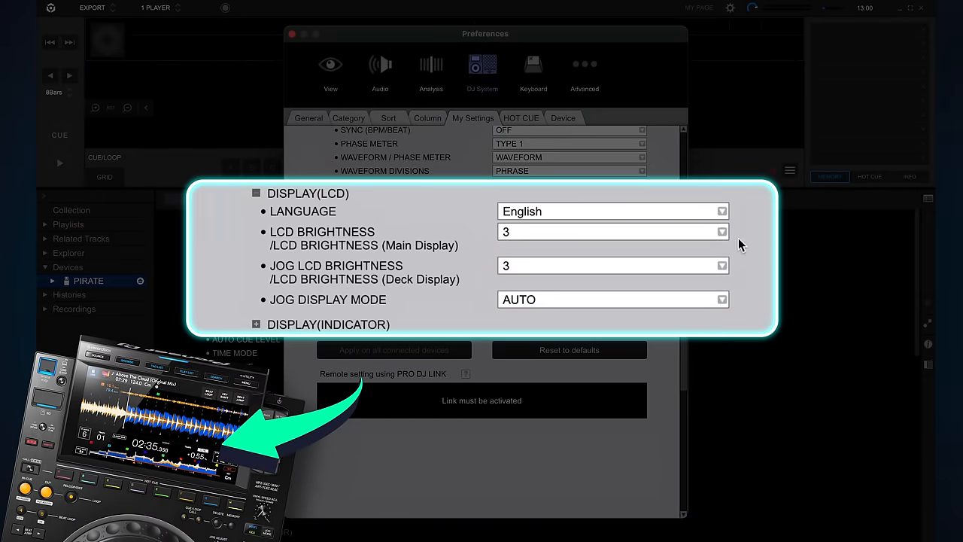